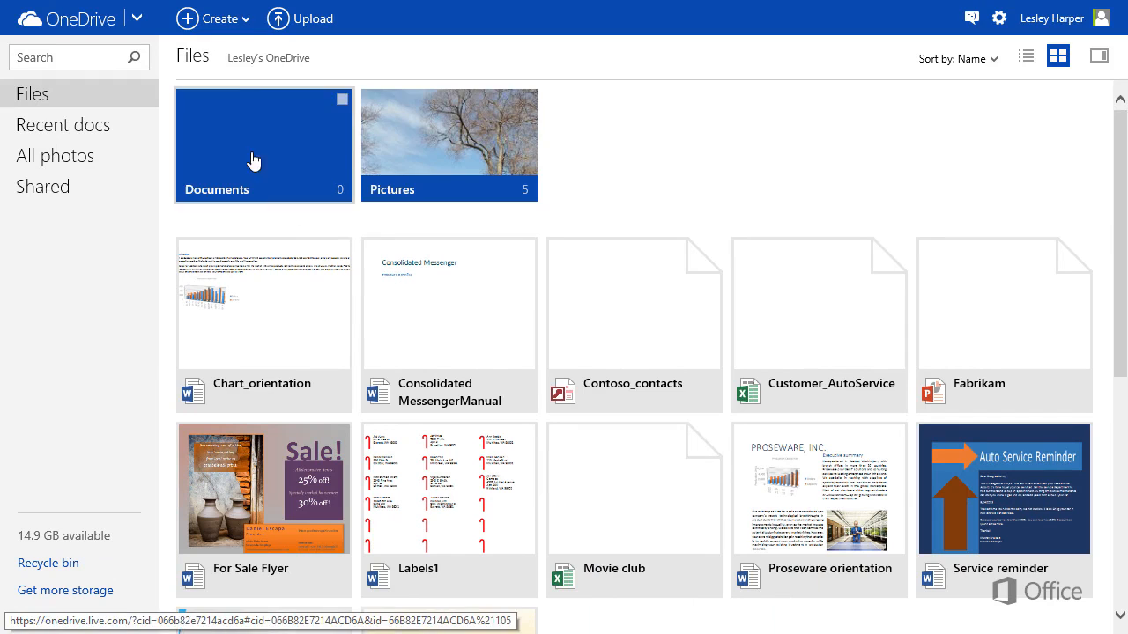
- Create a new top-level OneDrive folder named 'Budget'
click(211, 18)
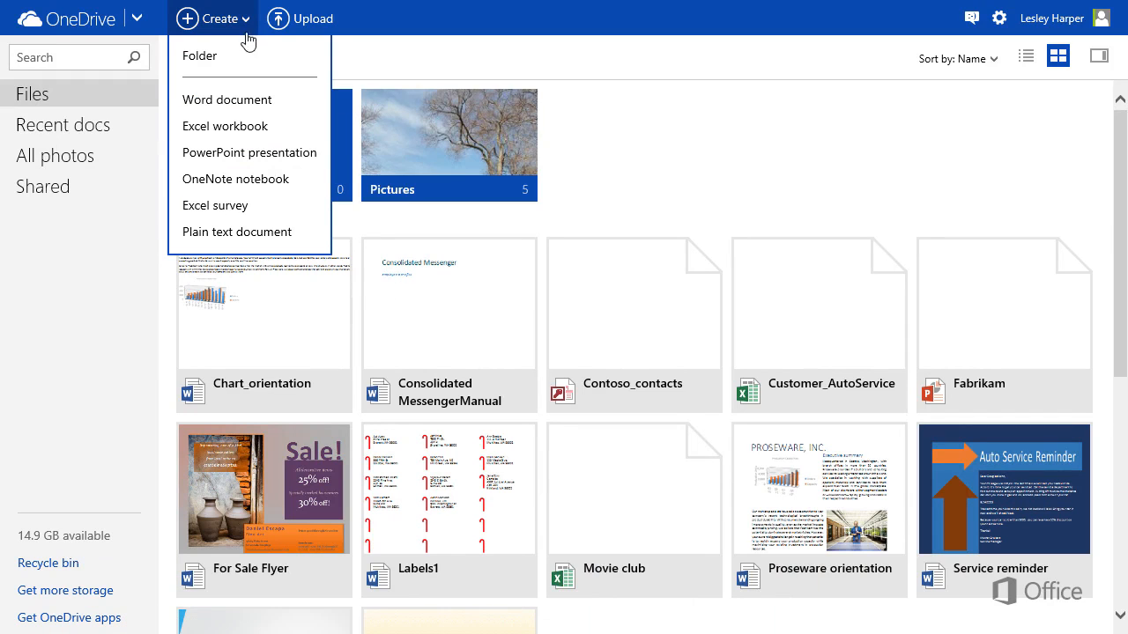
click(200, 56)
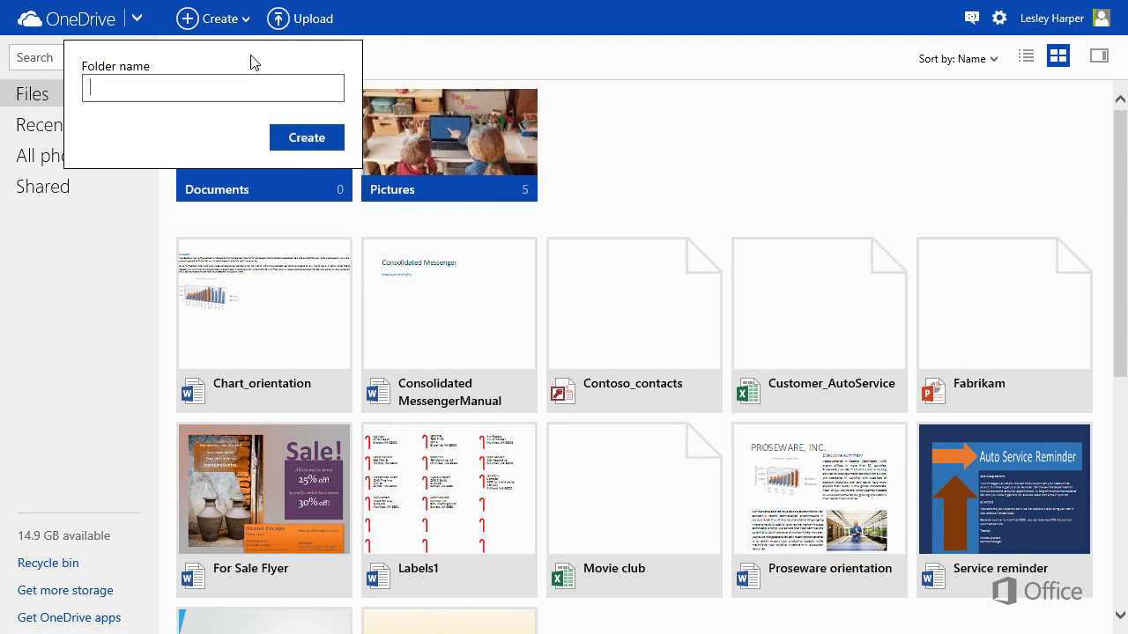
text(Budget)
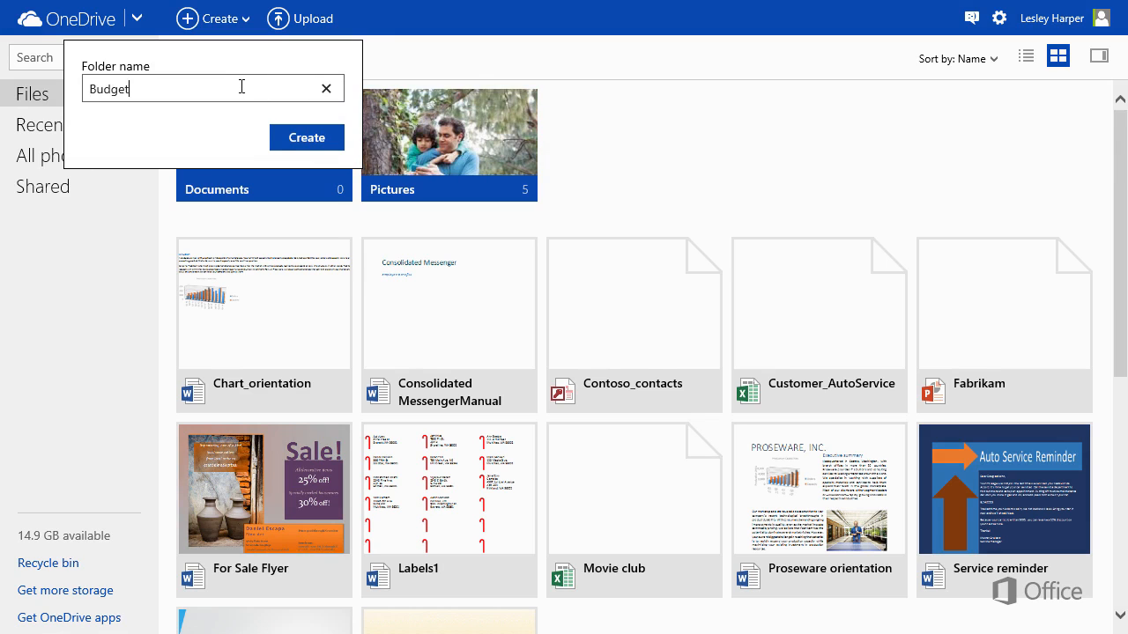
click(307, 137)
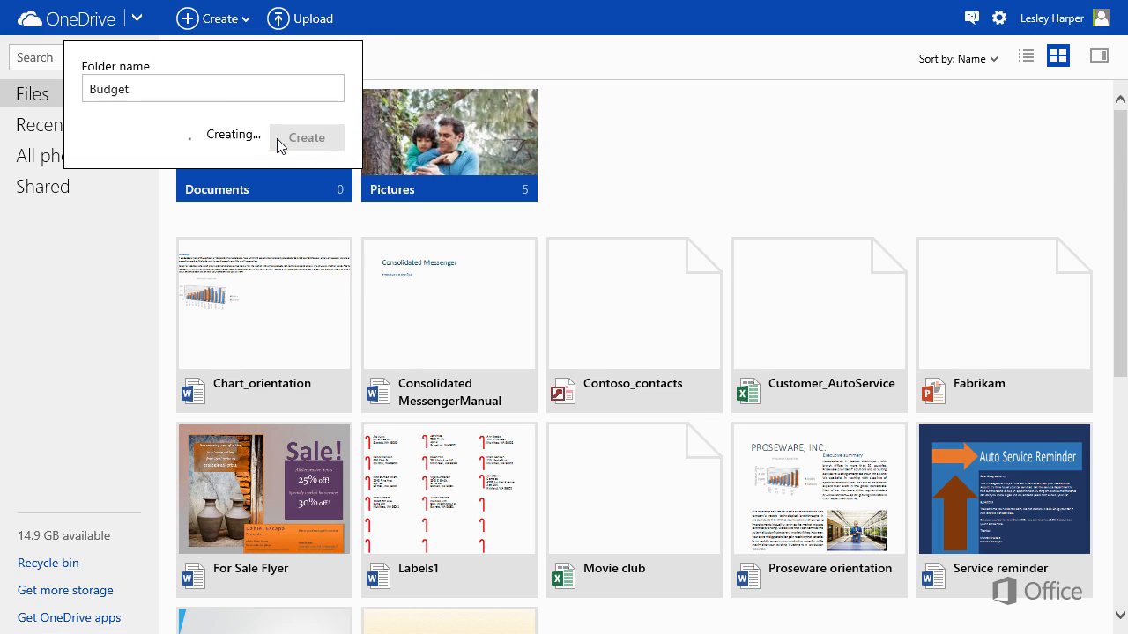
- Open the Budget folder and drag Customer_list.xlsx from File Explorer into it
click(306, 137)
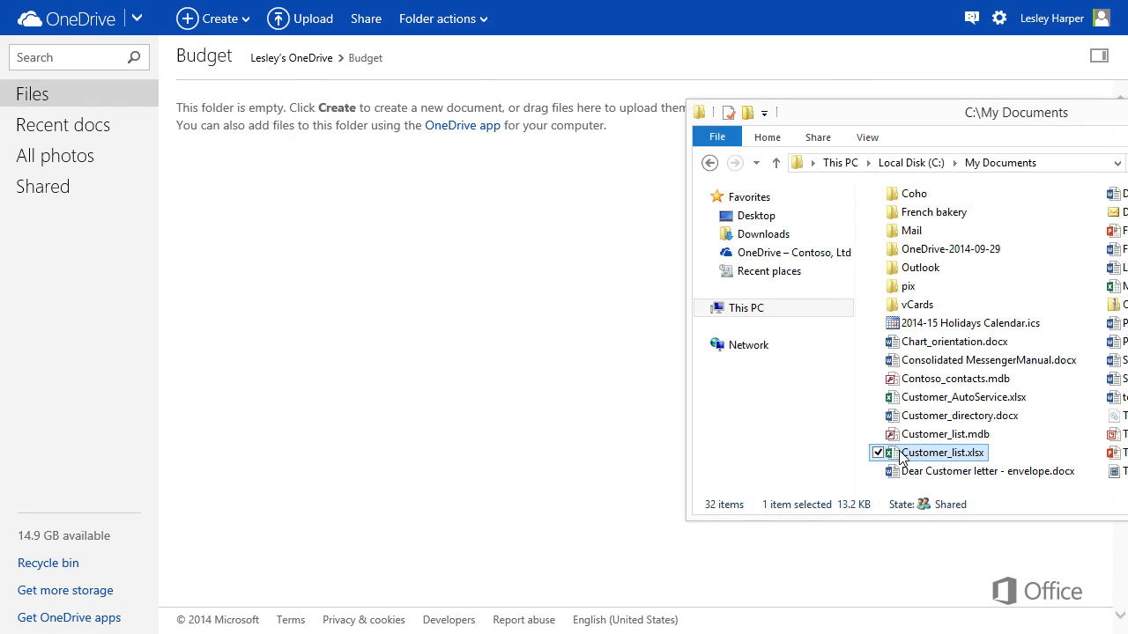
drag(936, 452, 431, 343)
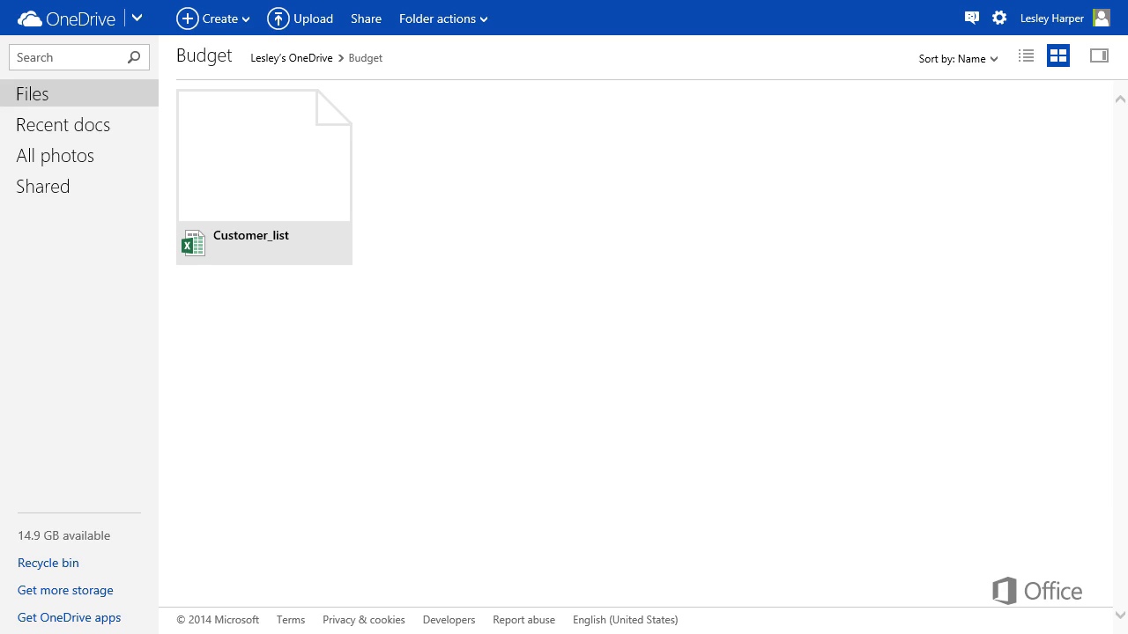
mouse_move(121, 107)
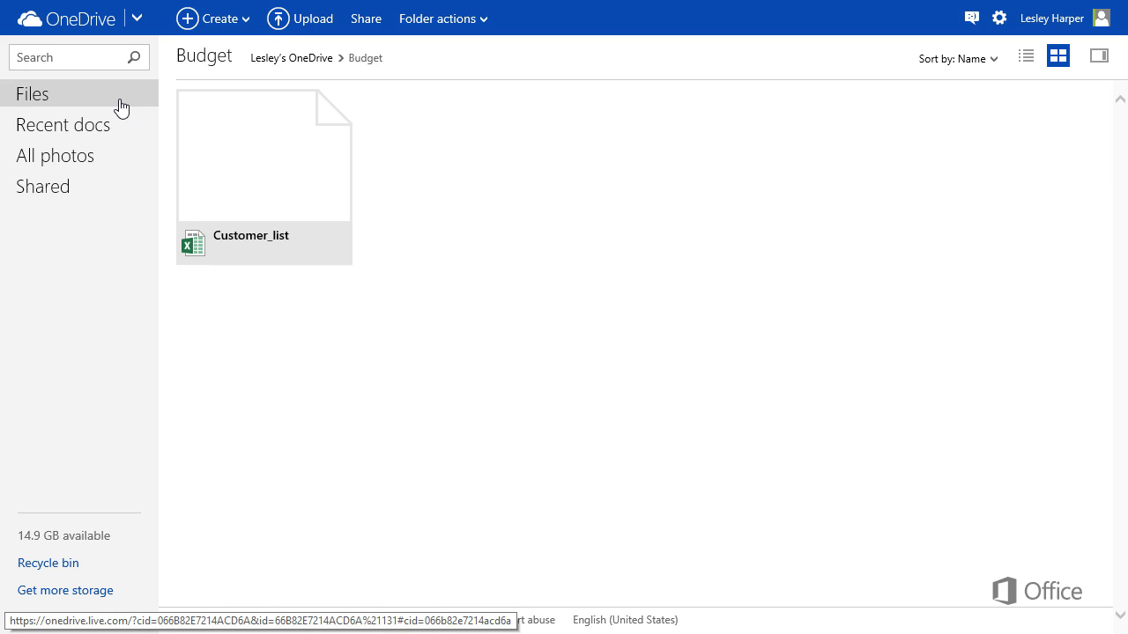
mouse_move(331, 80)
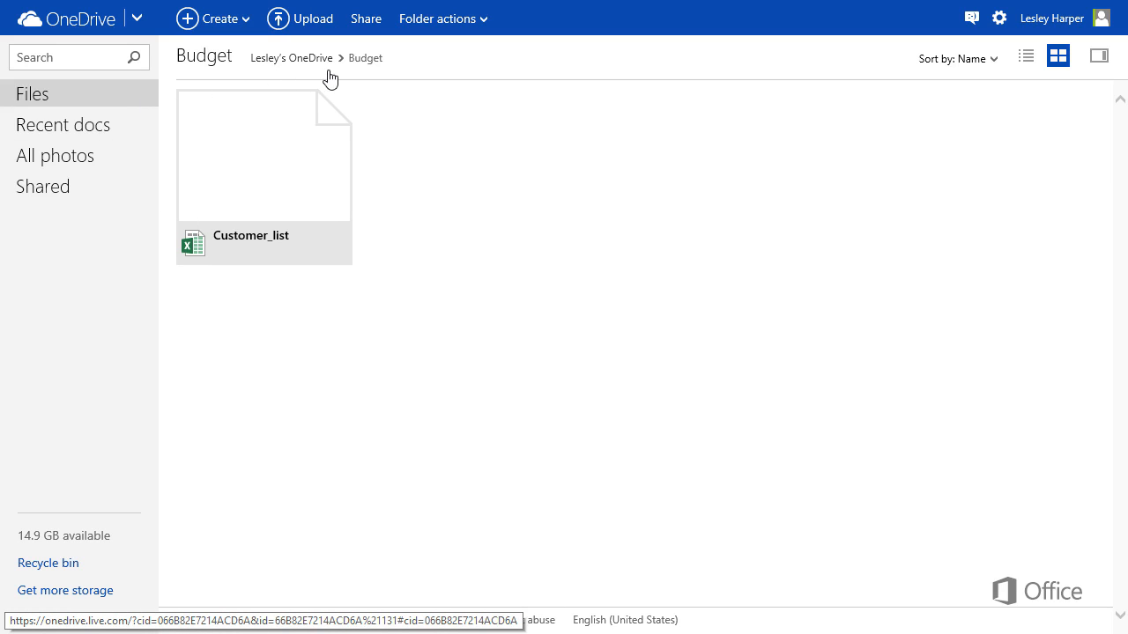
- Go back to Lesley's OneDrive, select Customer_AutoService, and open the Manage menu
click(291, 58)
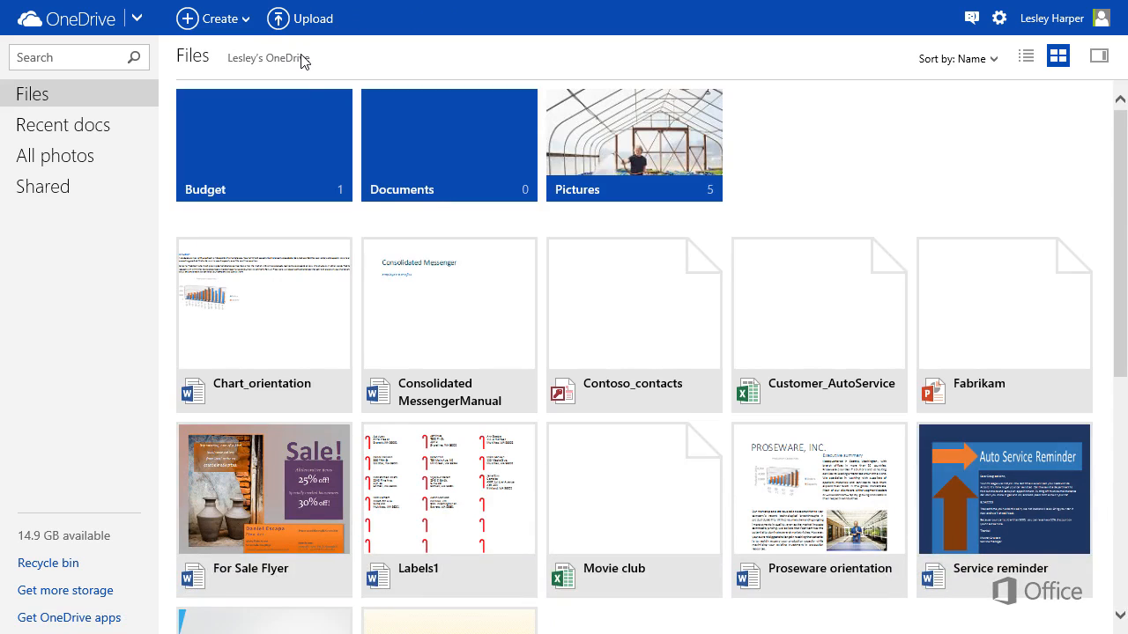
mouse_move(887, 256)
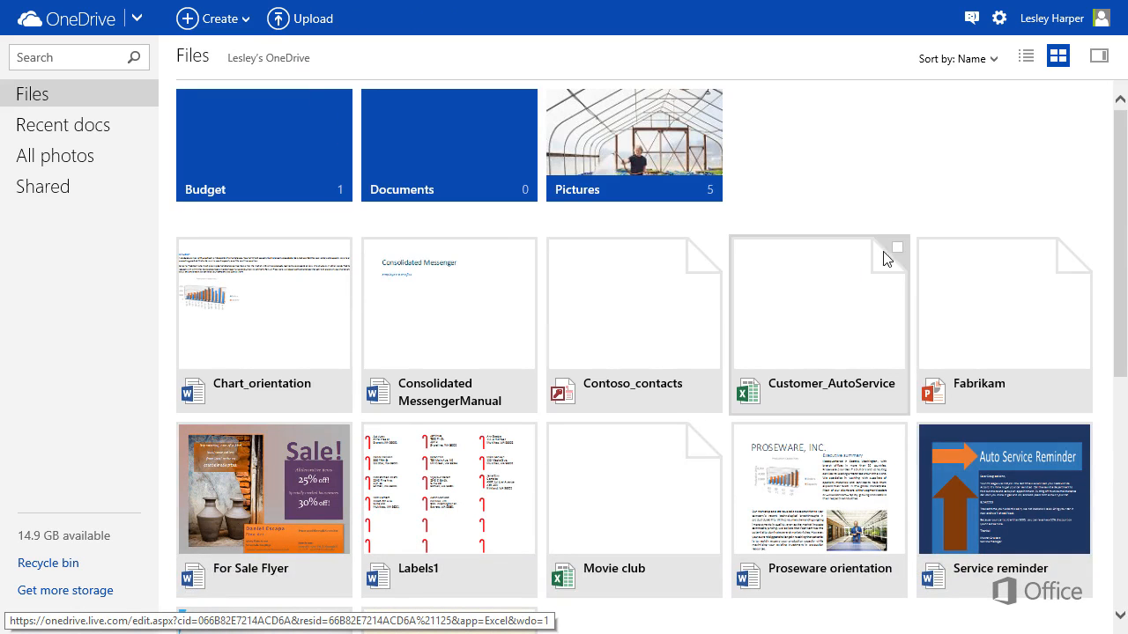
click(897, 247)
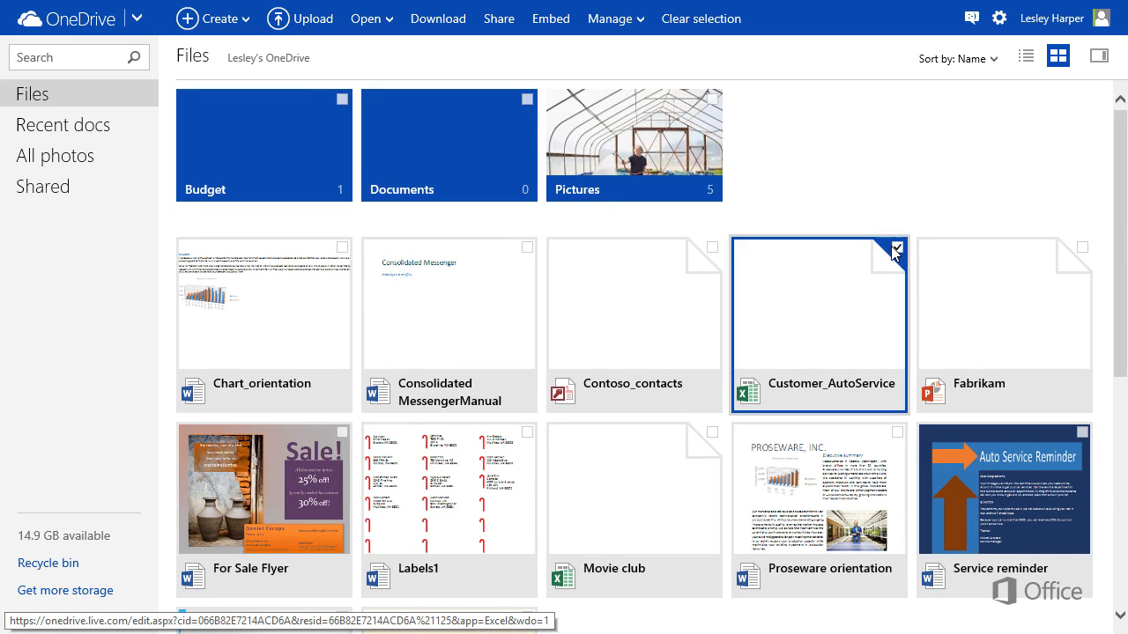
click(896, 255)
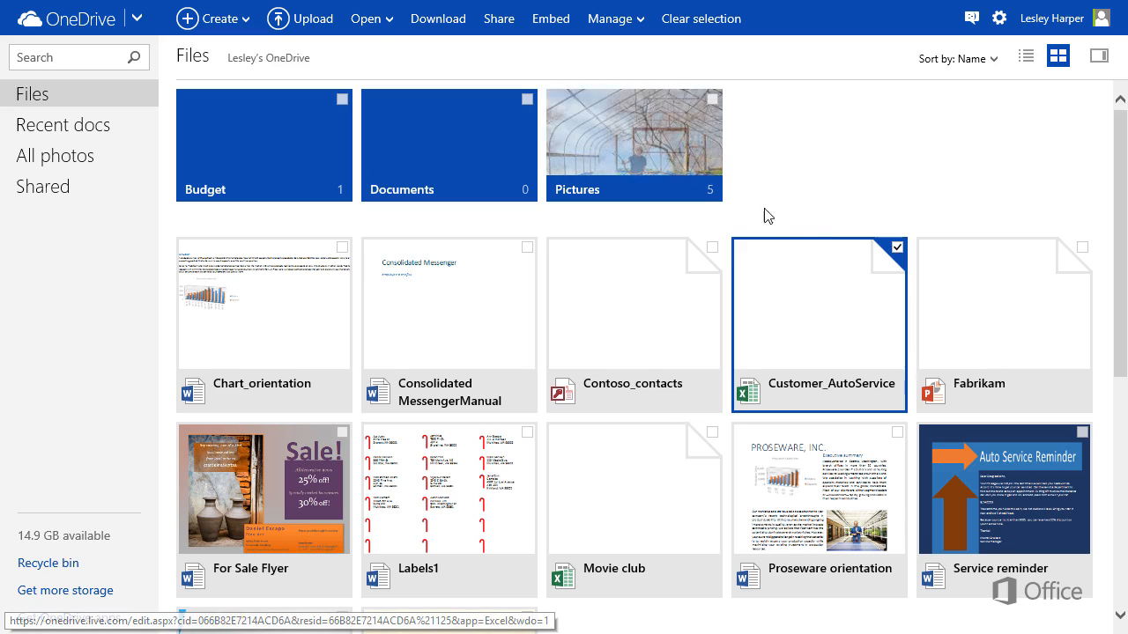
click(614, 17)
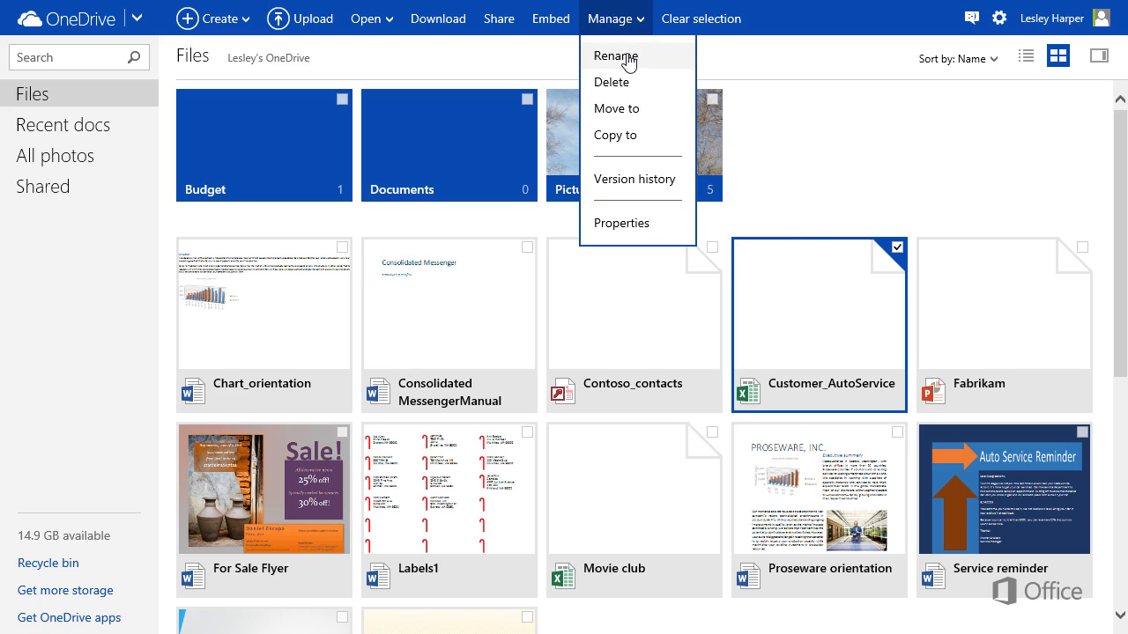
mouse_move(652, 81)
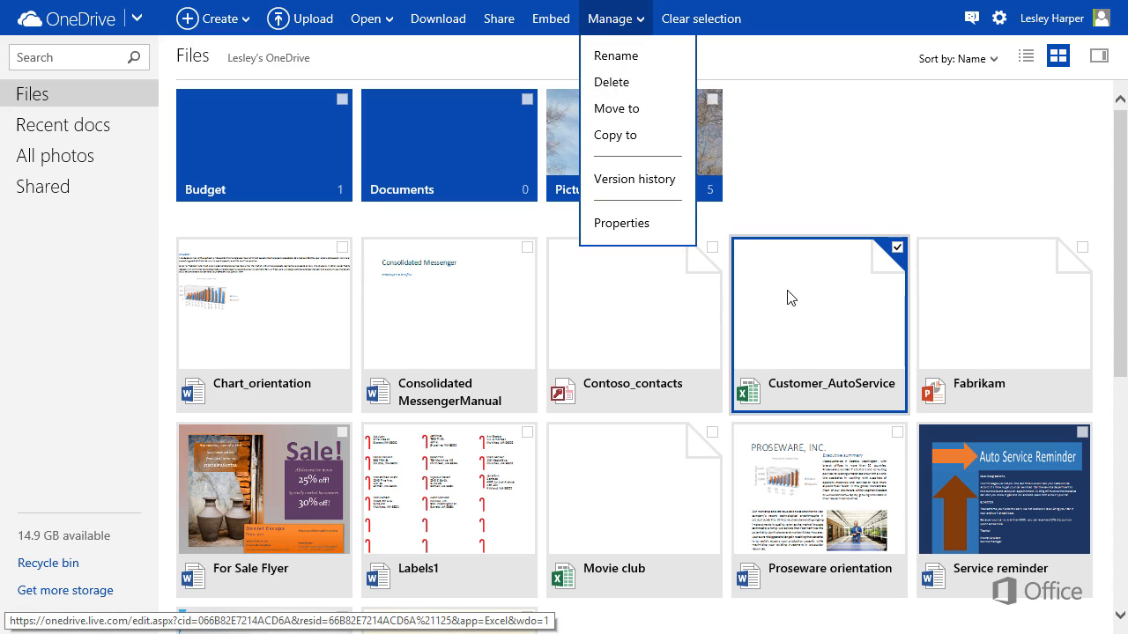
- Move Customer_AutoService into the Budget folder, then open Budget
right_click(818, 324)
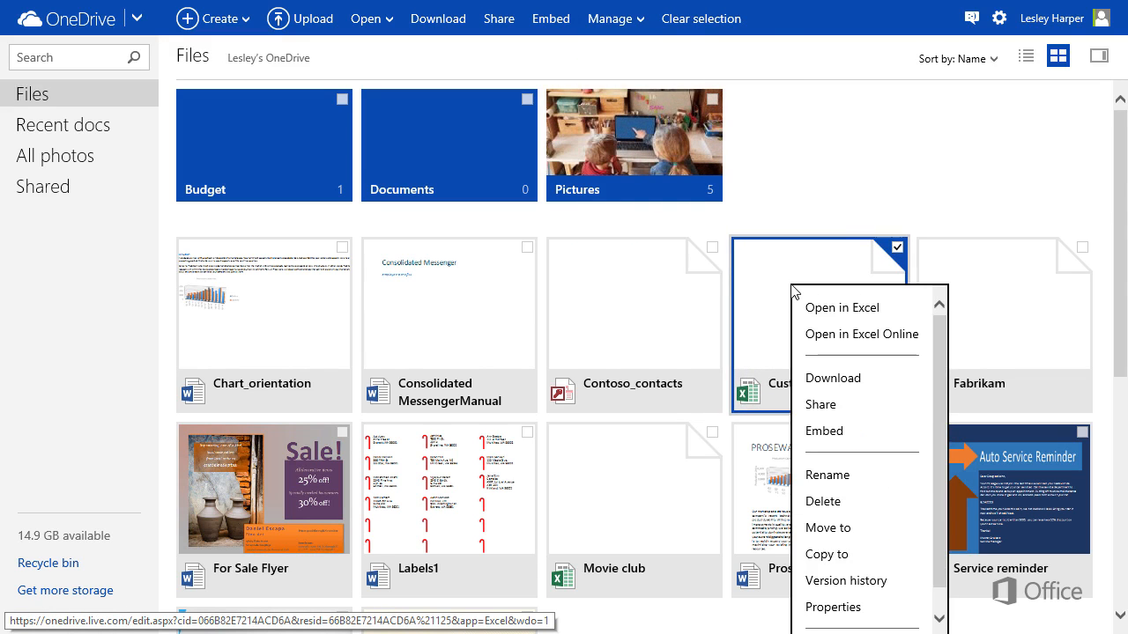
mouse_move(833, 378)
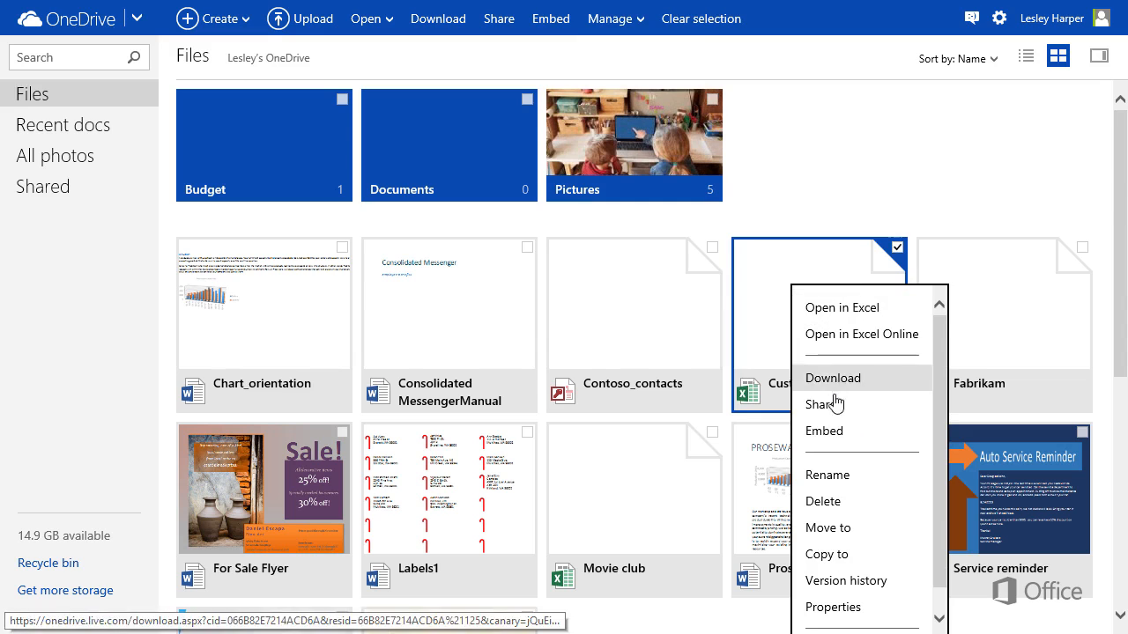
mouse_move(838, 533)
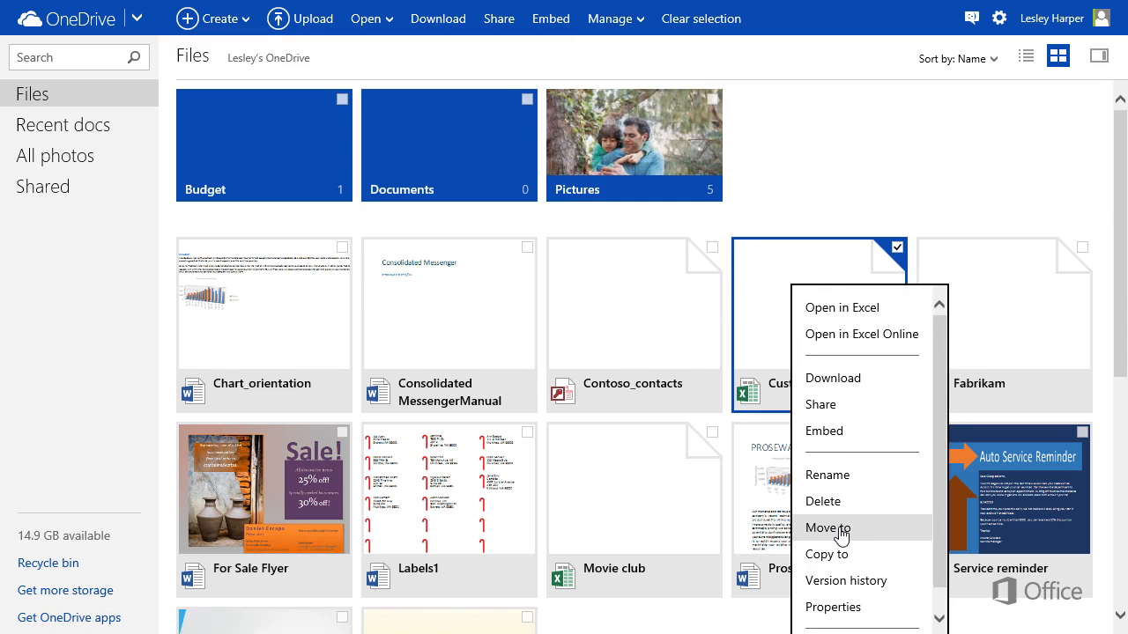
click(828, 528)
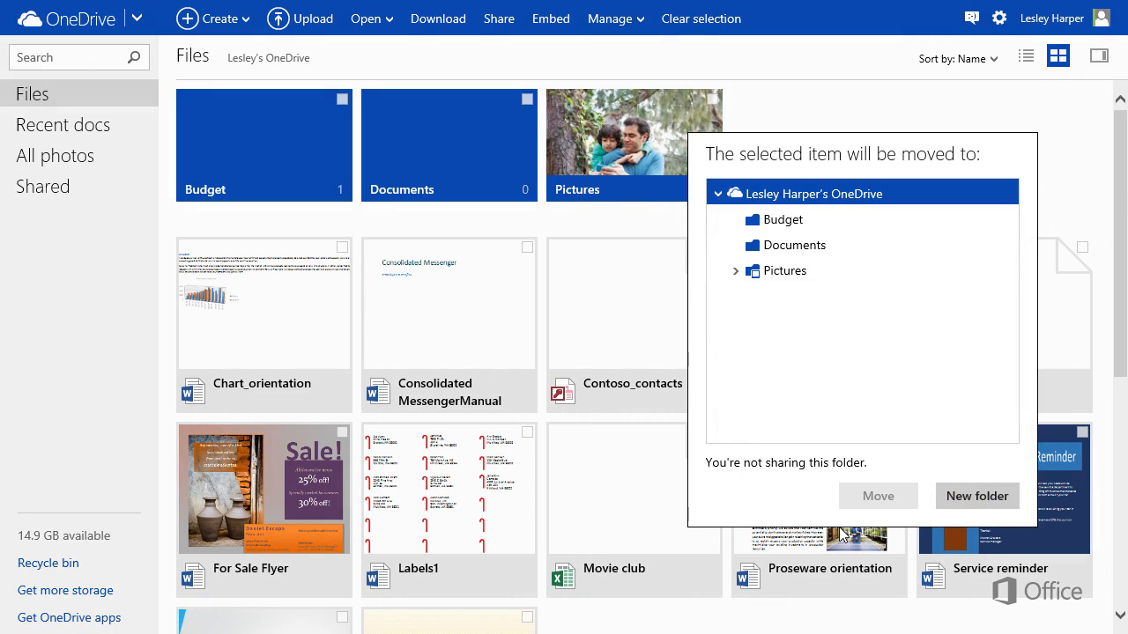
click(784, 219)
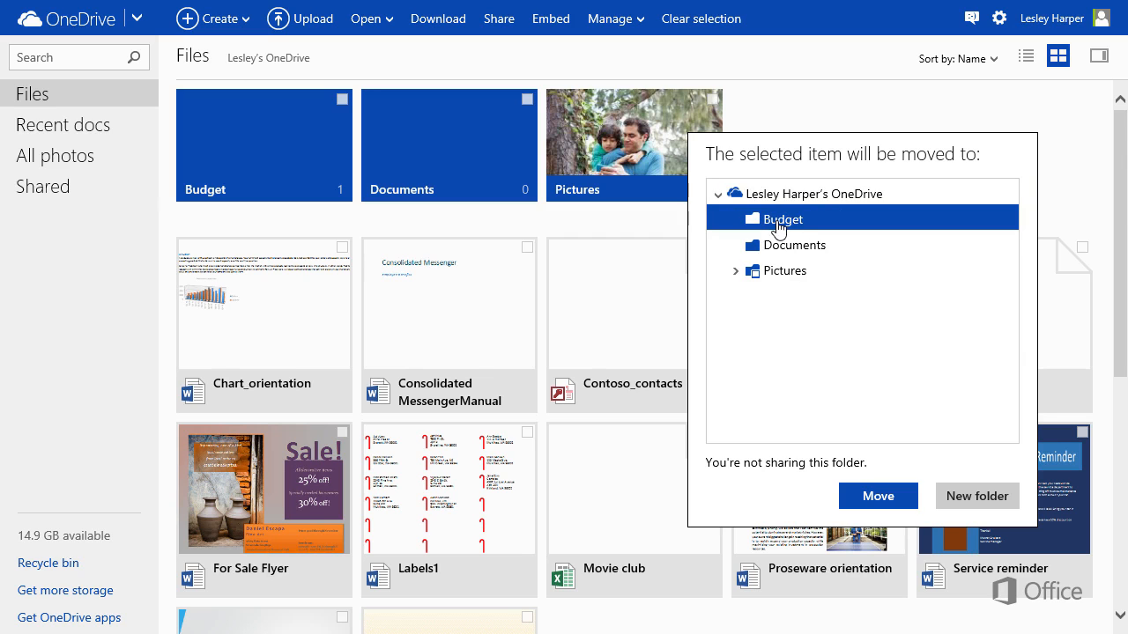
mouse_move(878, 495)
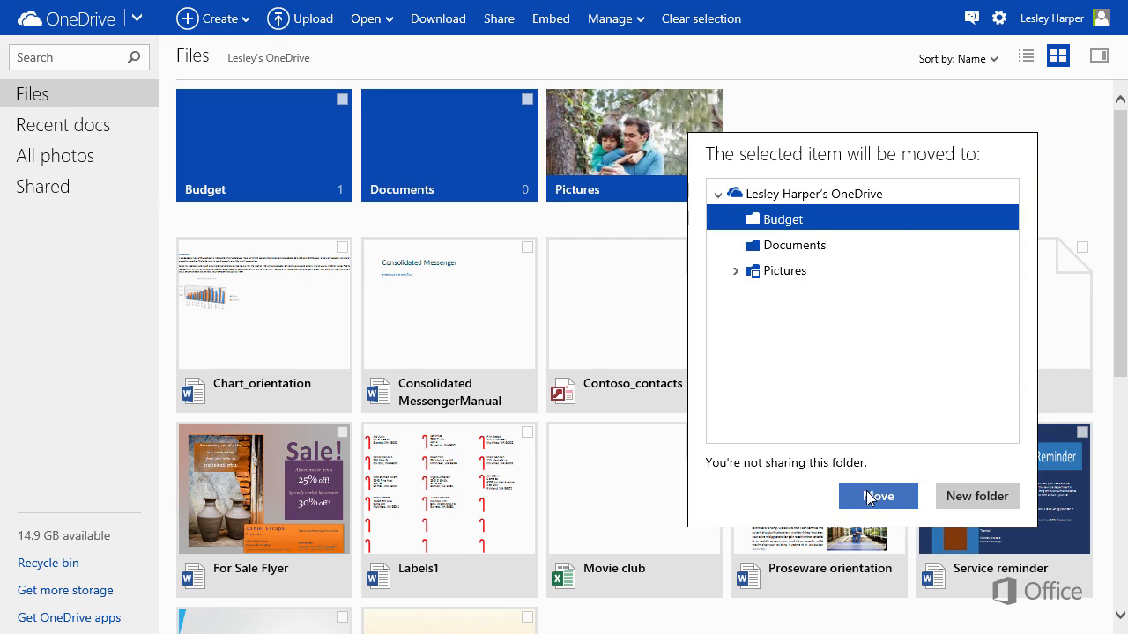
click(877, 496)
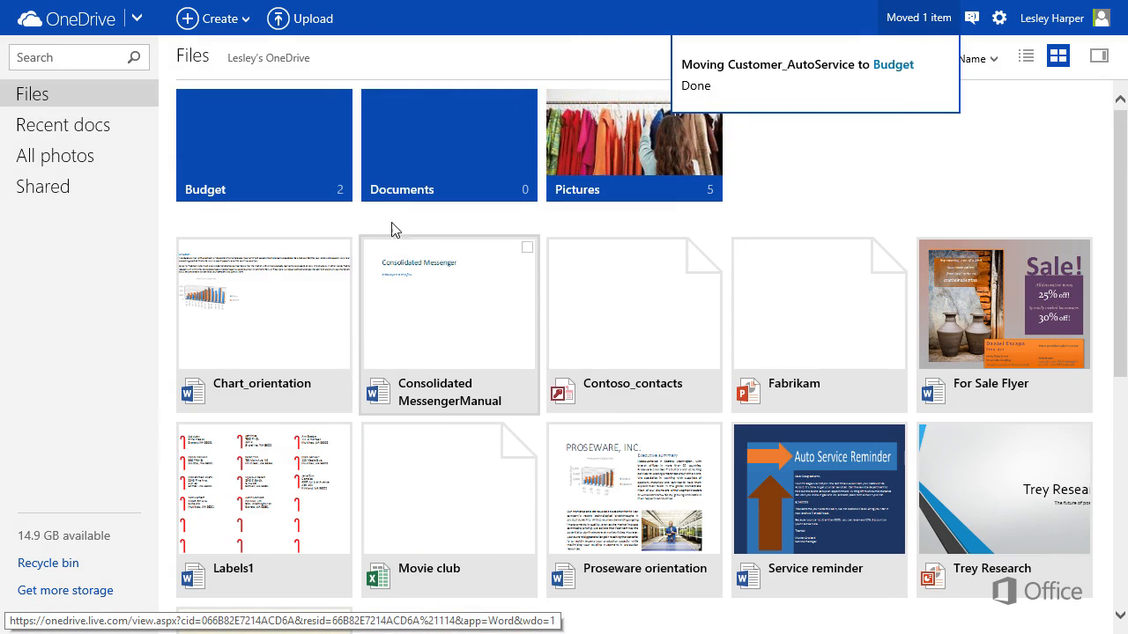
click(263, 144)
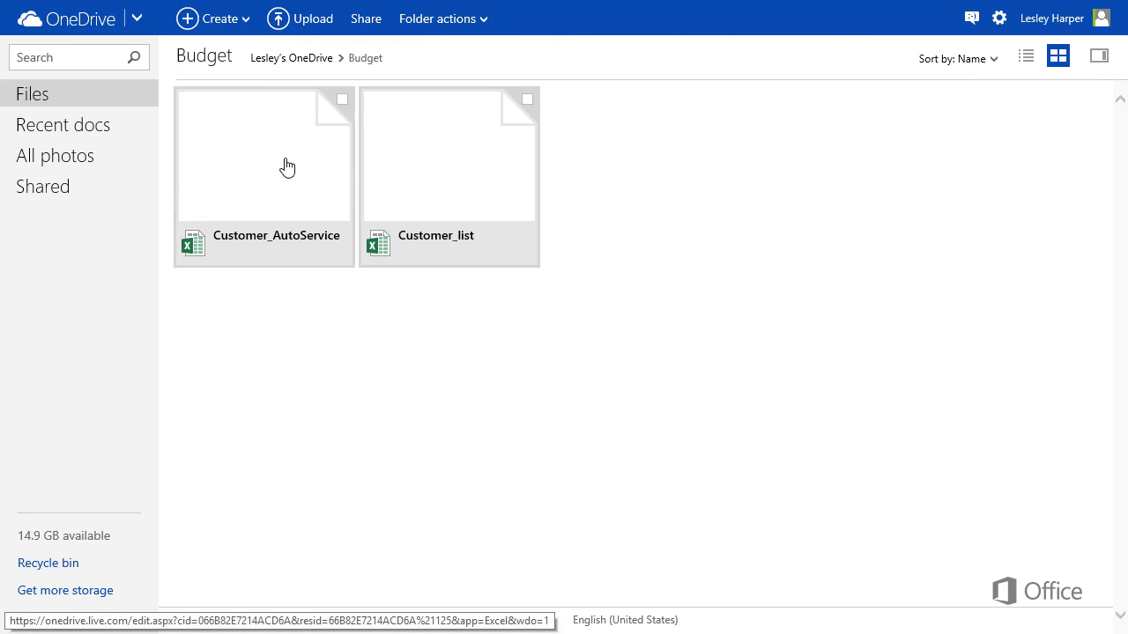
- Rename the workbook to Customer_AutoService_Sept and show its context menu again
right_click(263, 155)
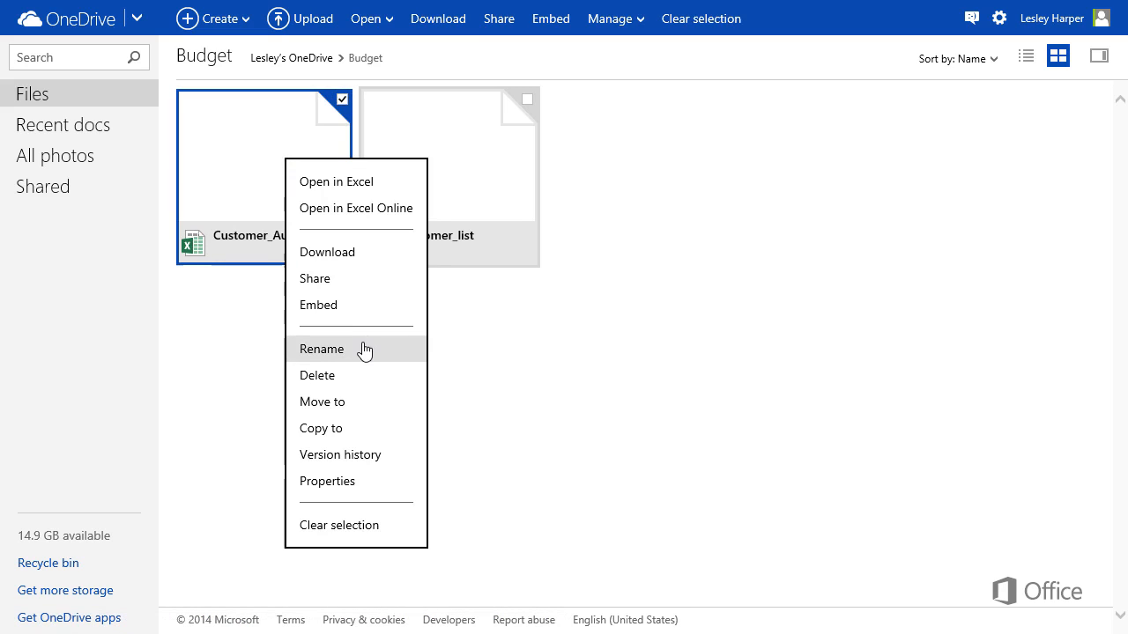
click(322, 349)
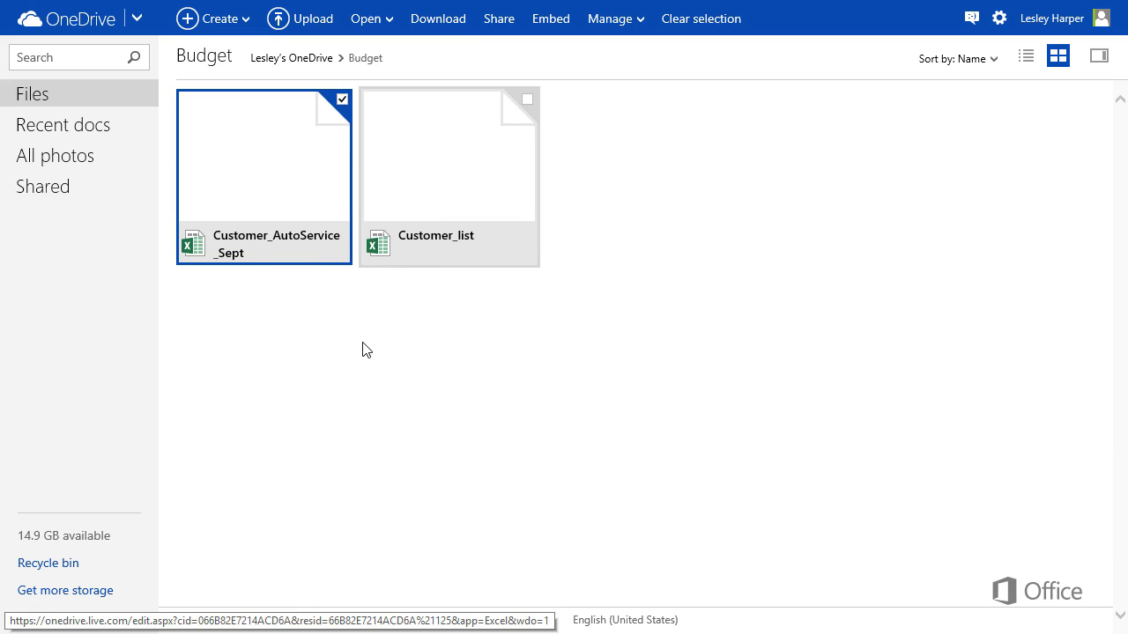
right_click(282, 176)
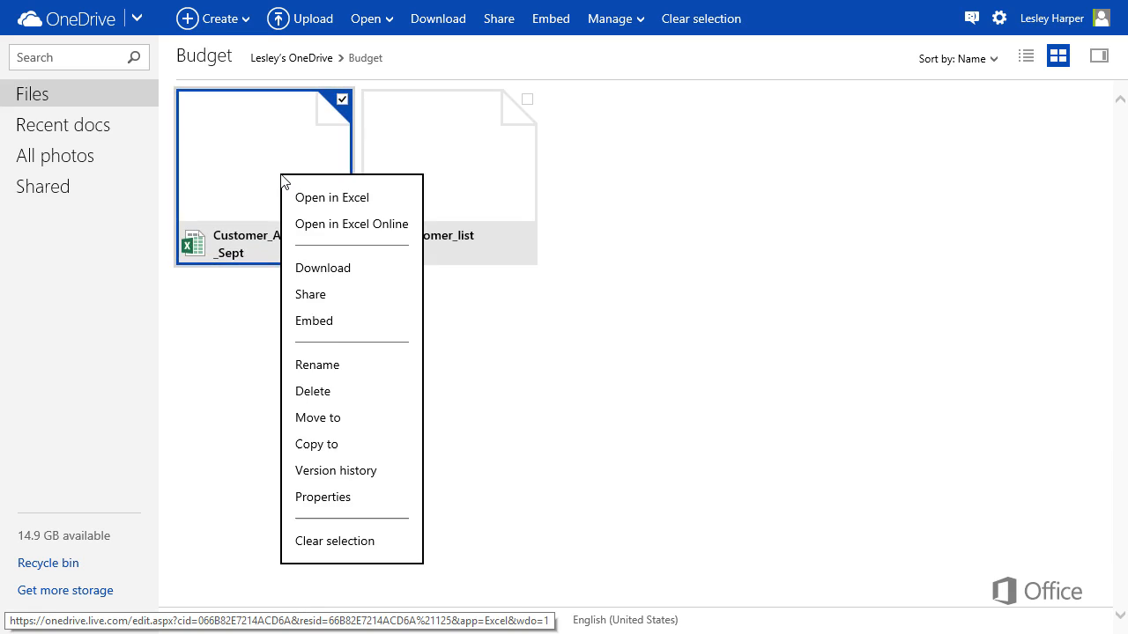
mouse_move(335, 391)
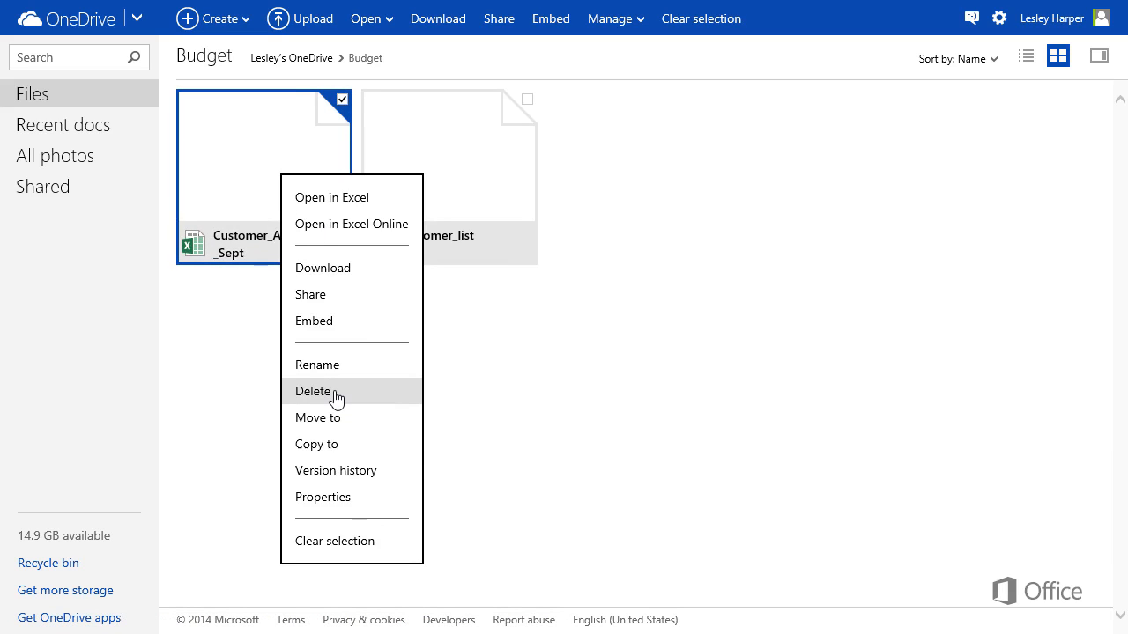